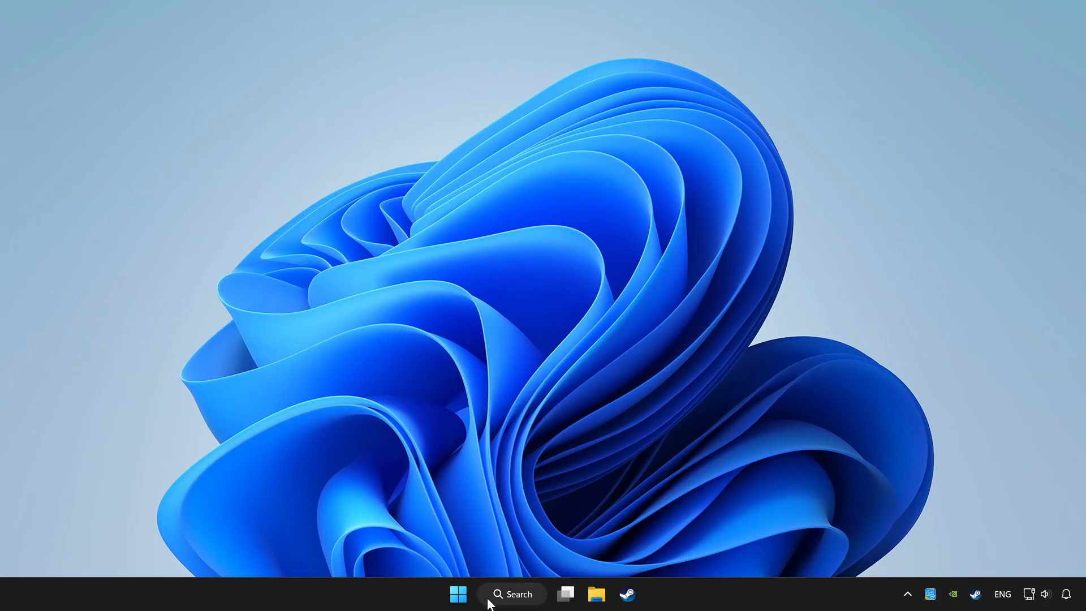
Step: Search Windows for "device Manager" and launch it
left_click(512, 594)
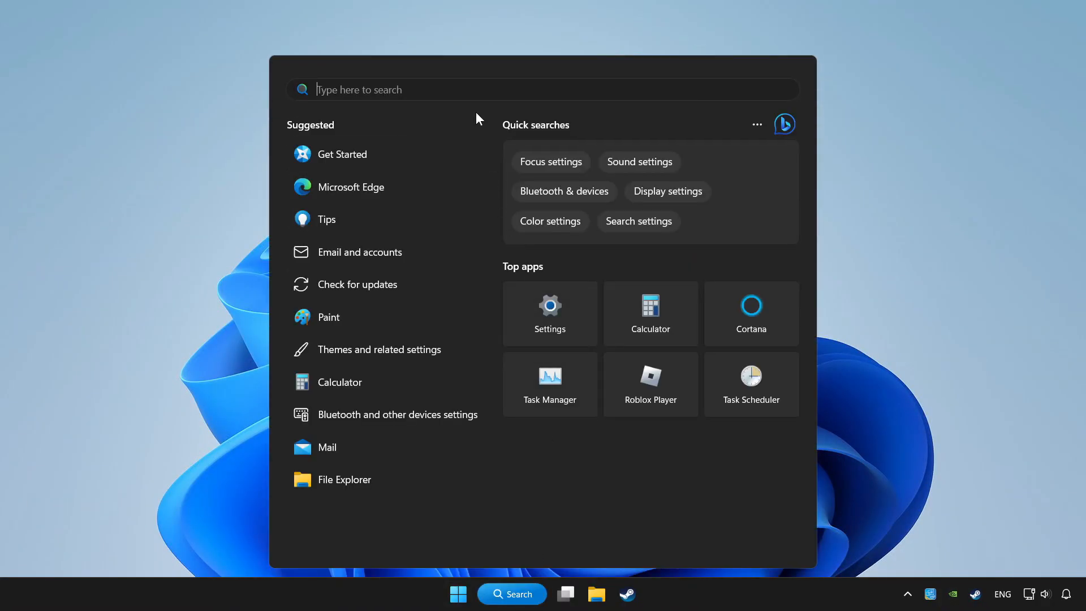
type("device Manager")
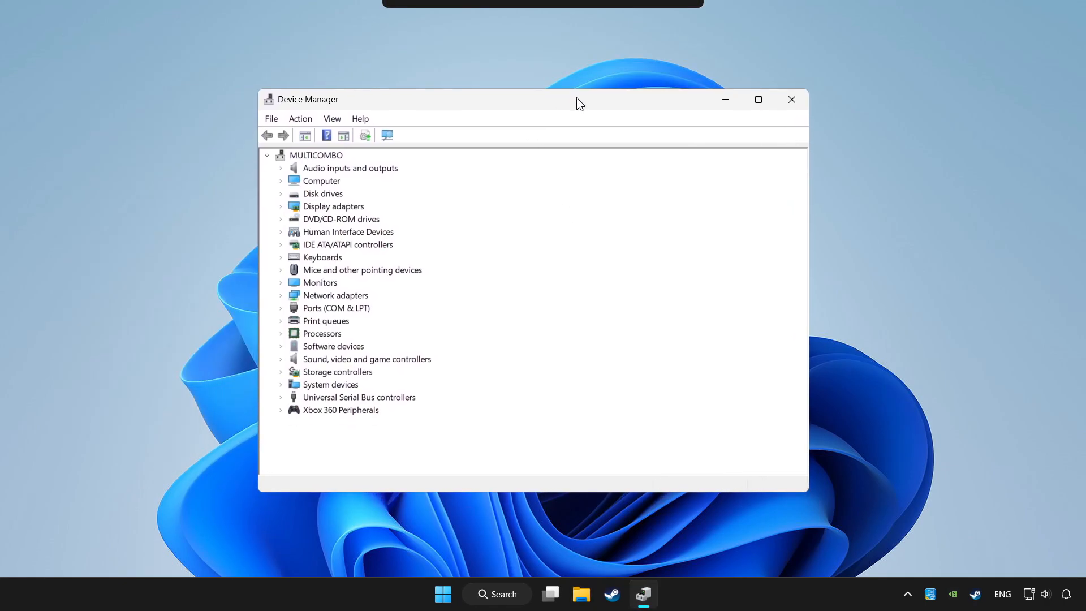
Step: Run an automatic driver search for Xbox 360 Controller for Windows, confirming the best driver is installed
left_click_drag(579, 99, 579, 96)
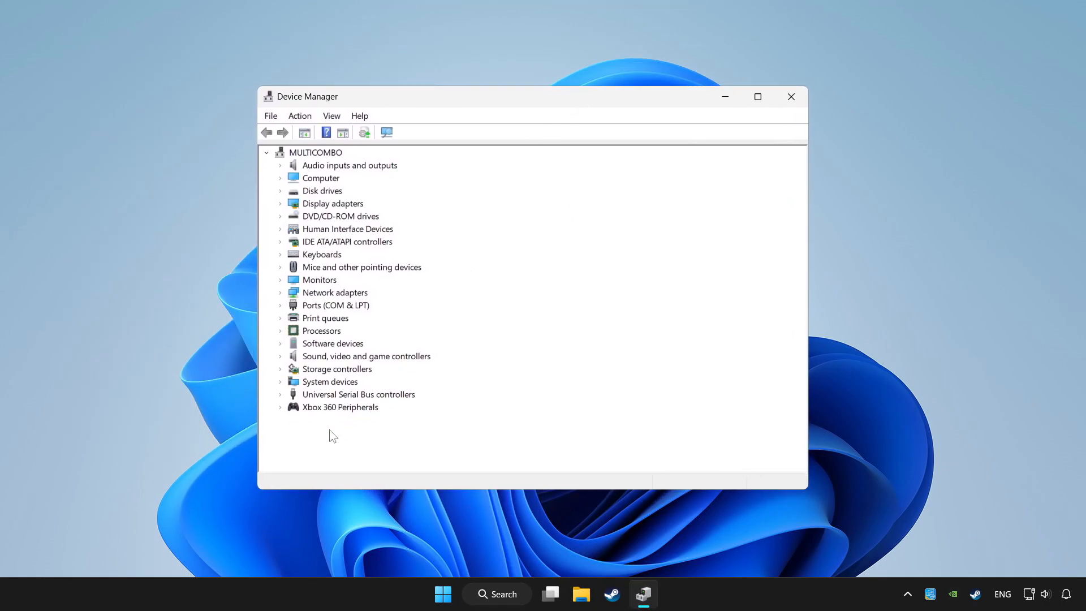
mouse_move(287, 414)
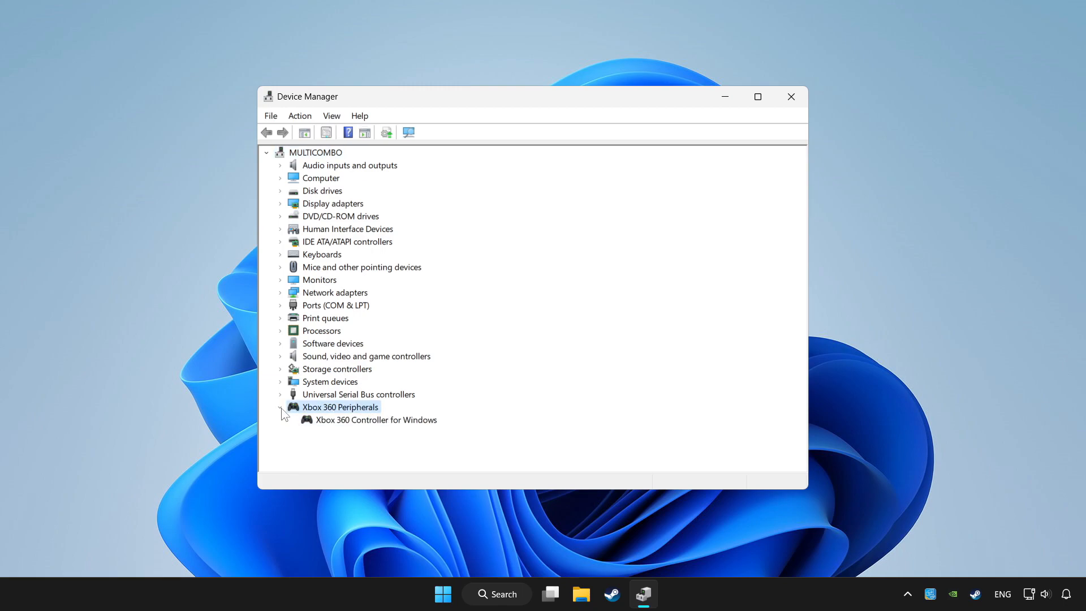
left_click(376, 420)
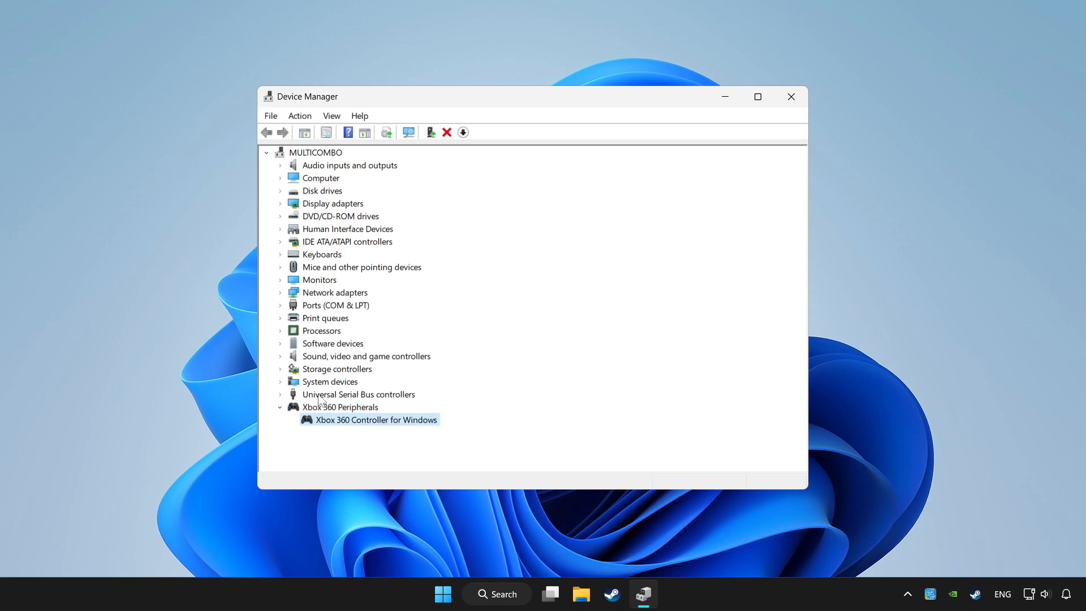
right_click(375, 420)
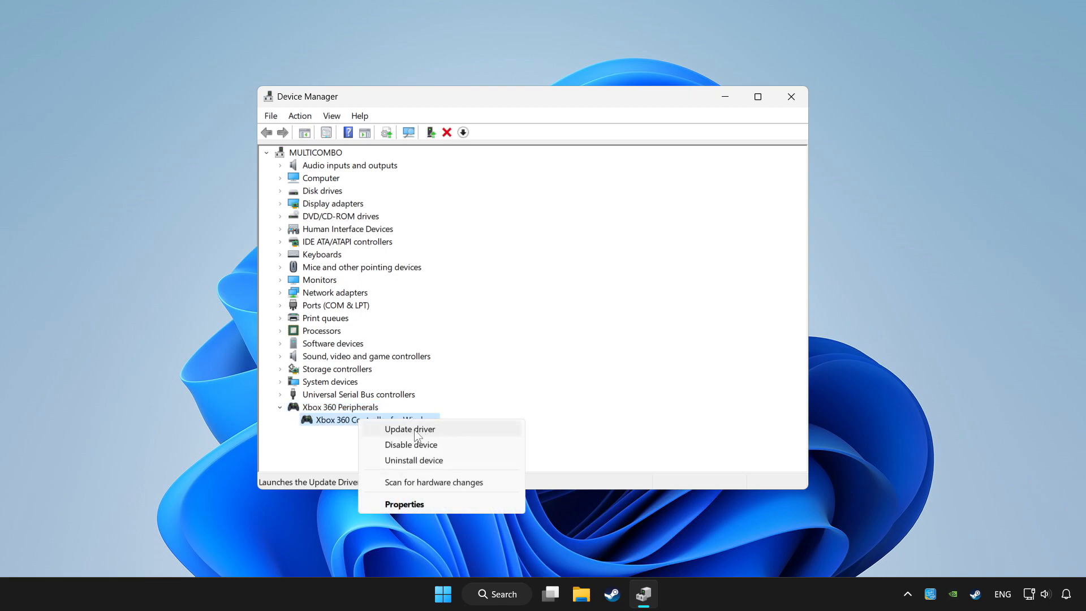
left_click(409, 429)
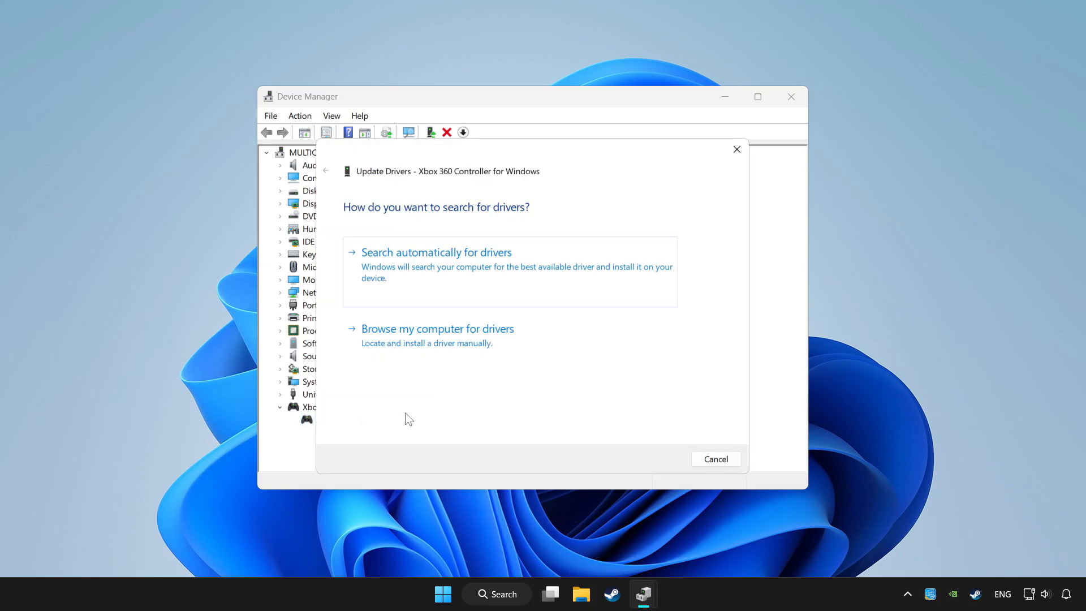
mouse_move(489, 269)
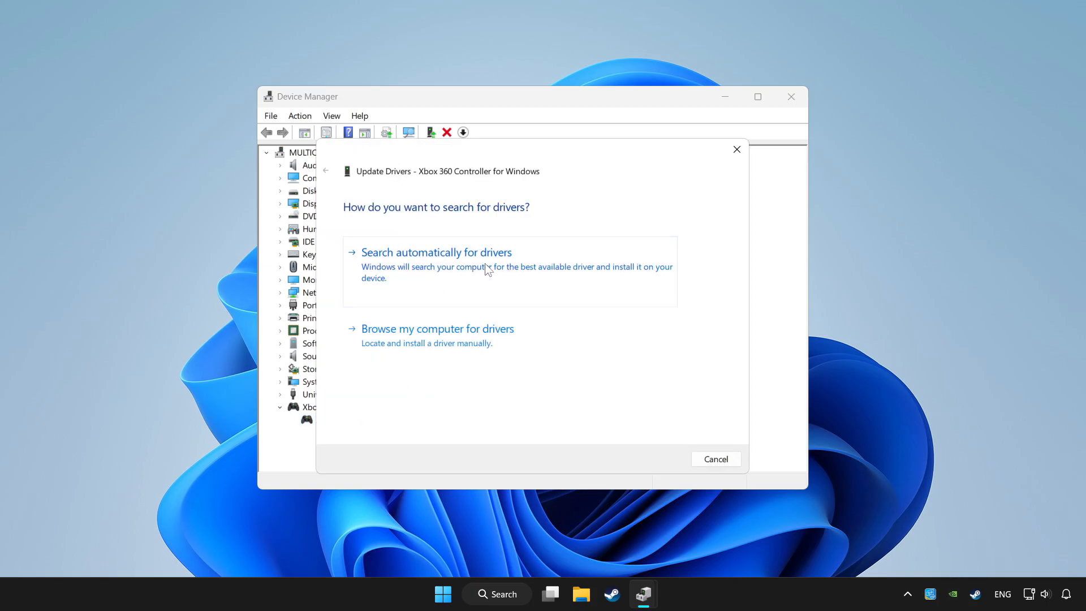
left_click(435, 252)
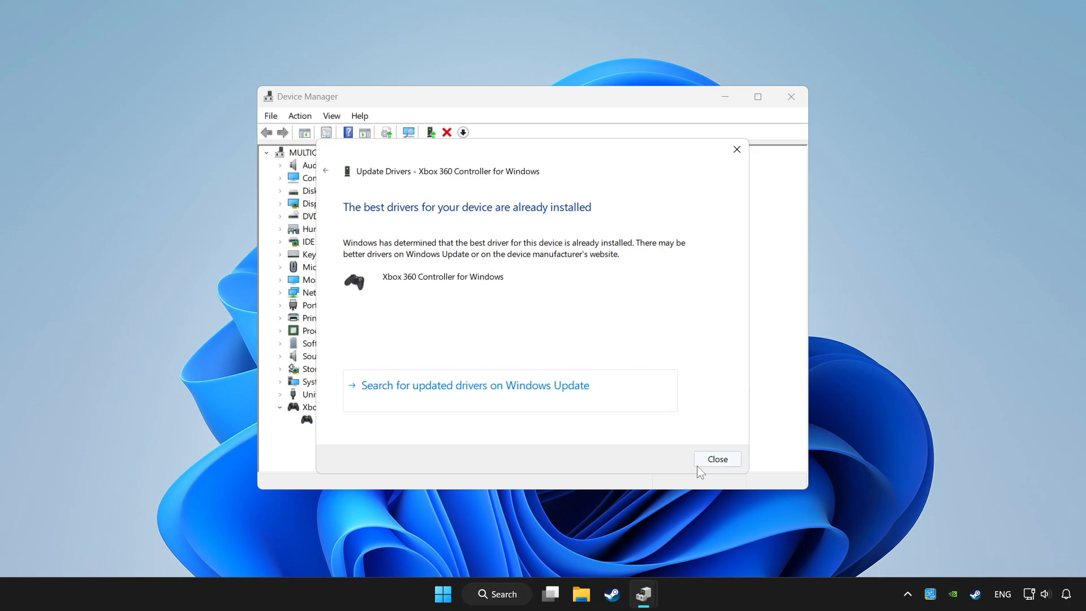
left_click(717, 458)
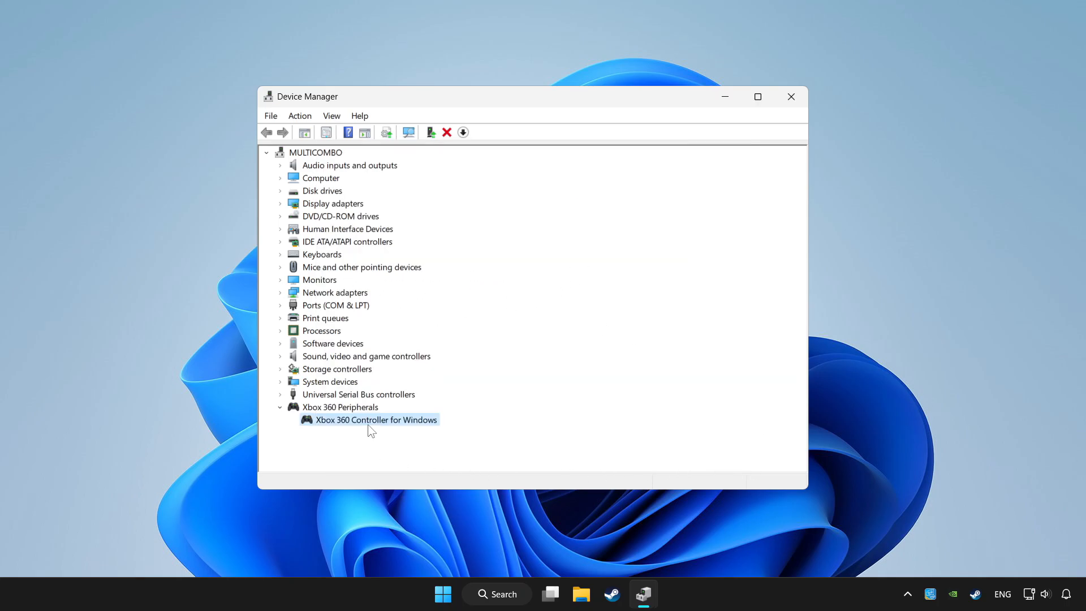
Step: Disable the Xbox 360 Controller for Windows and agree to restart the computer
right_click(374, 419)
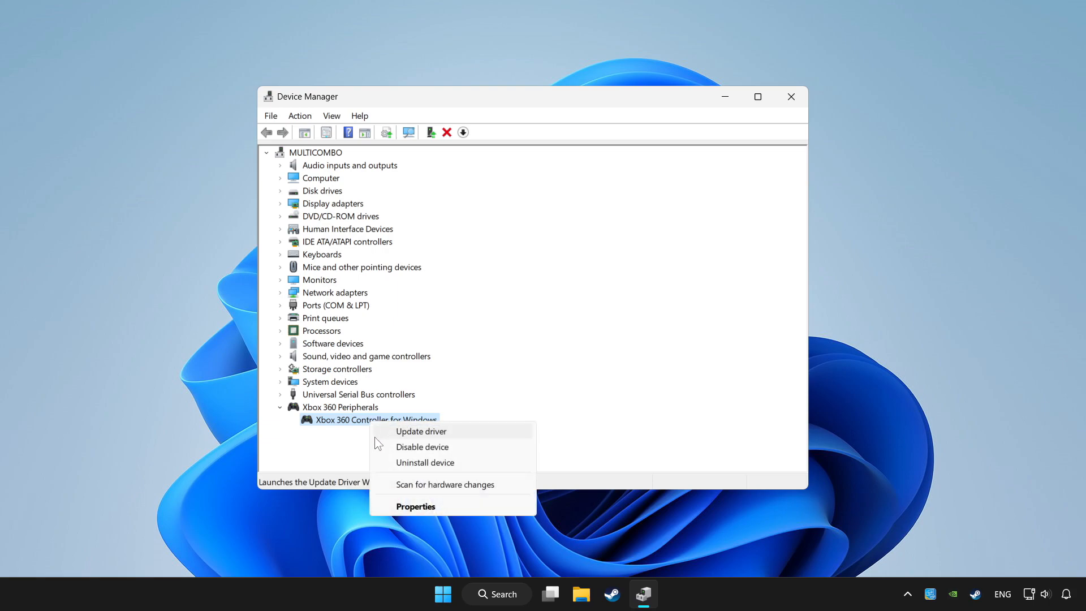
mouse_move(422, 447)
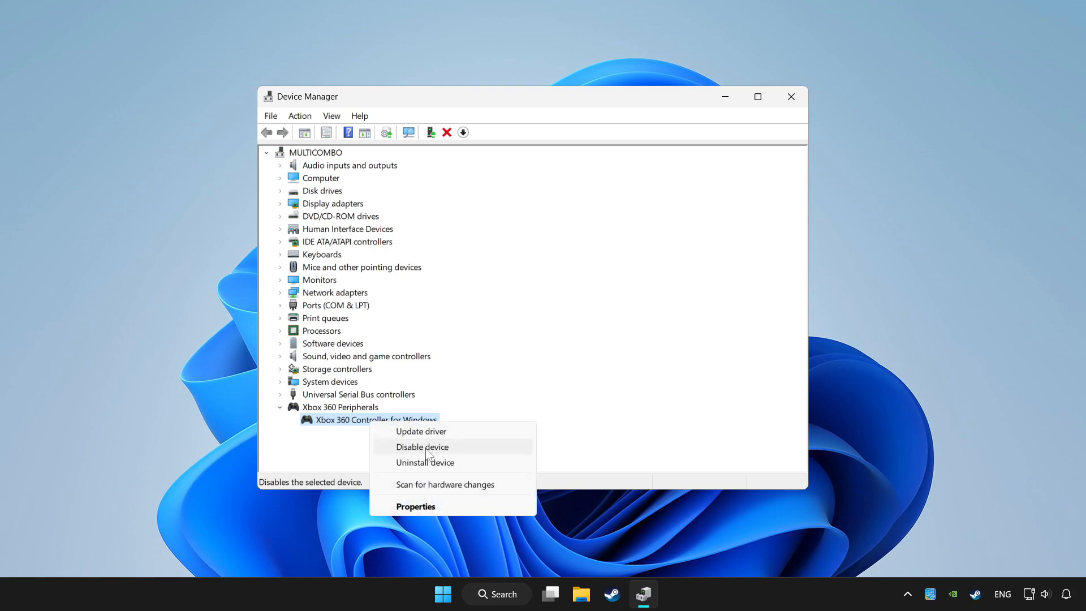
left_click(422, 447)
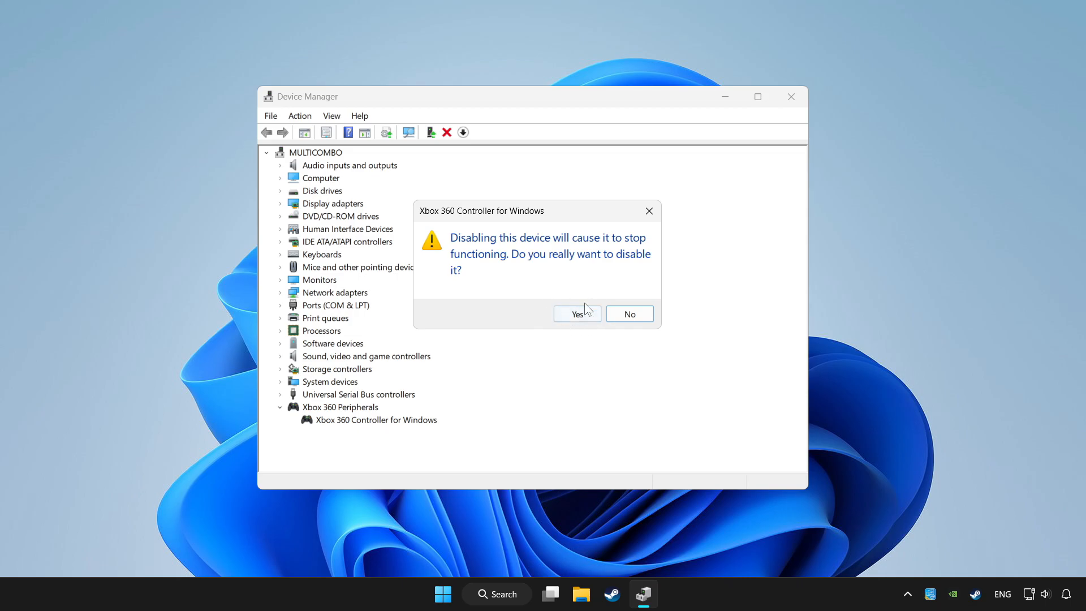
left_click(577, 314)
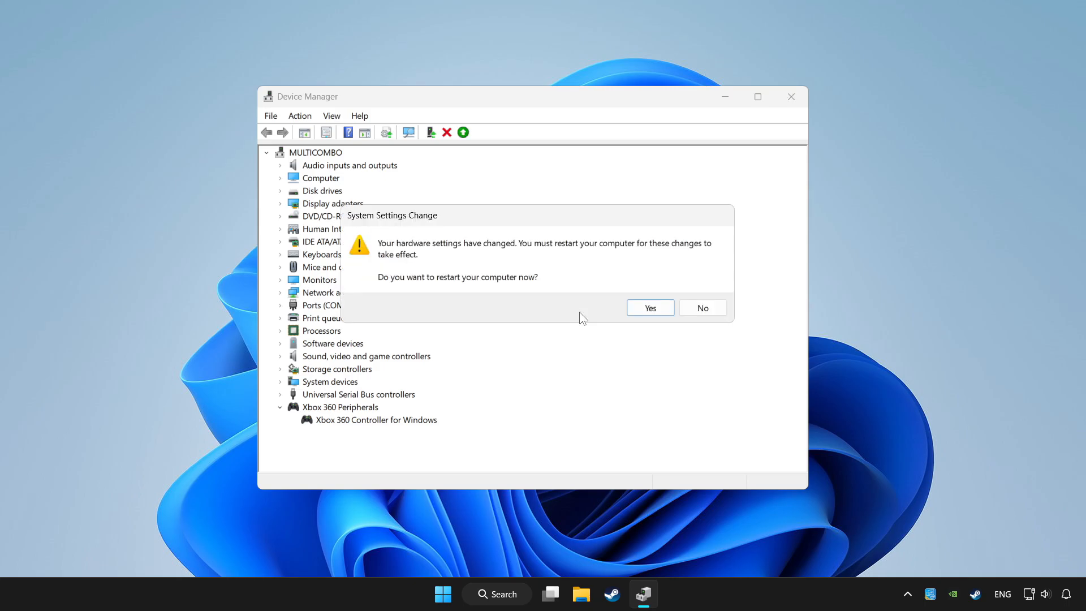
mouse_move(550, 300)
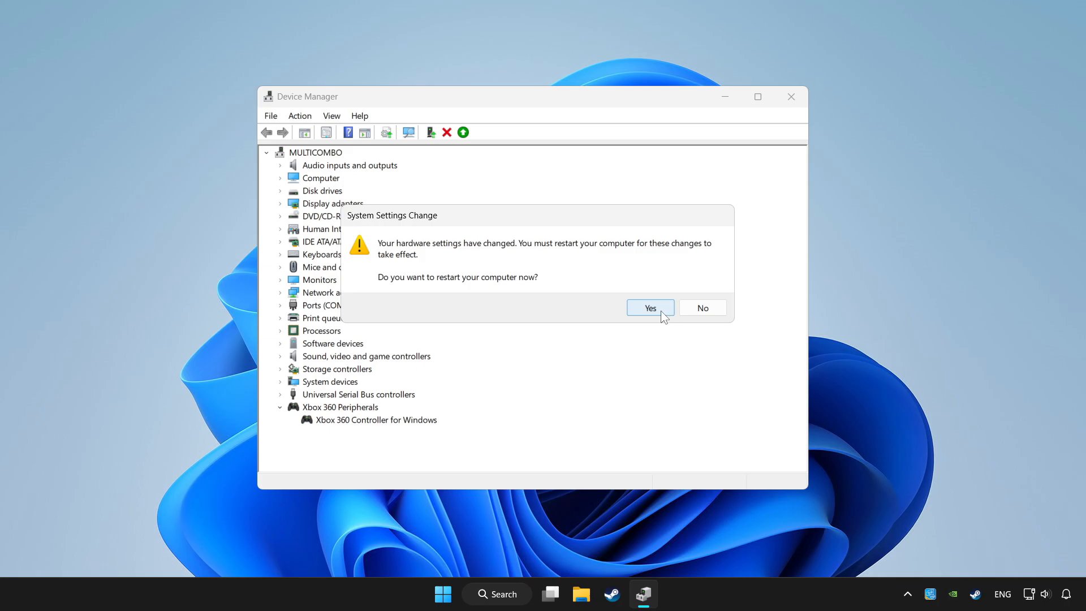
left_click(649, 308)
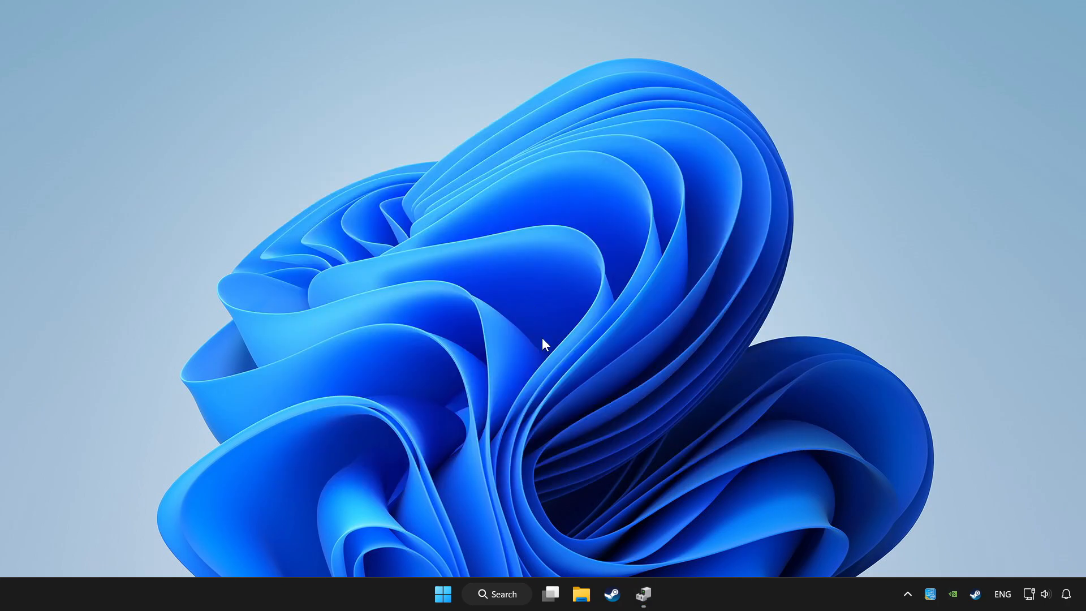
Step: Enable the Xbox 360 Controller for Windows again and close Device Manager
left_click(643, 594)
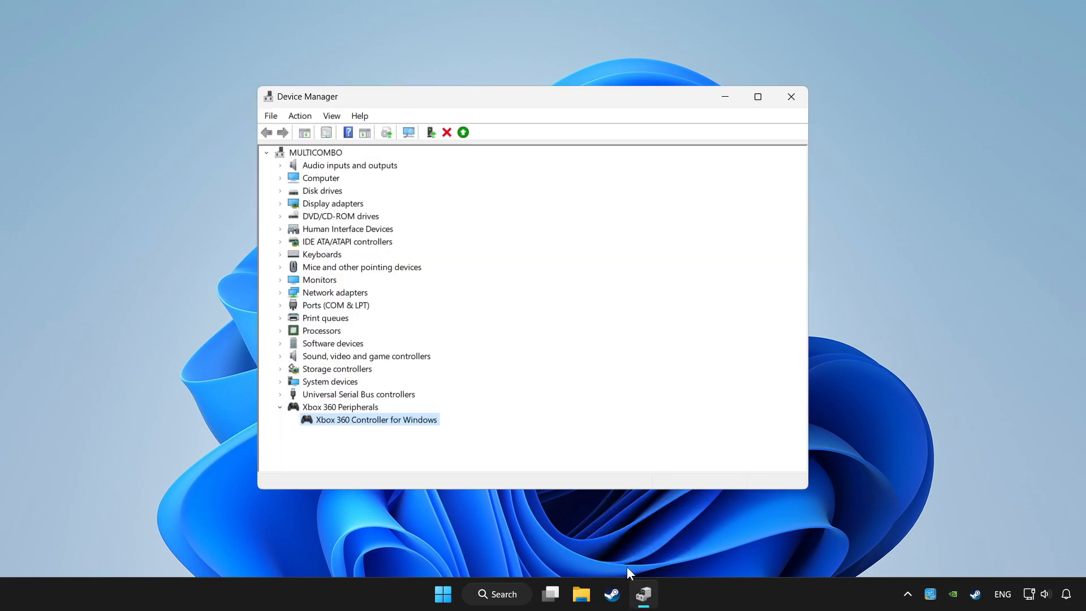
right_click(374, 418)
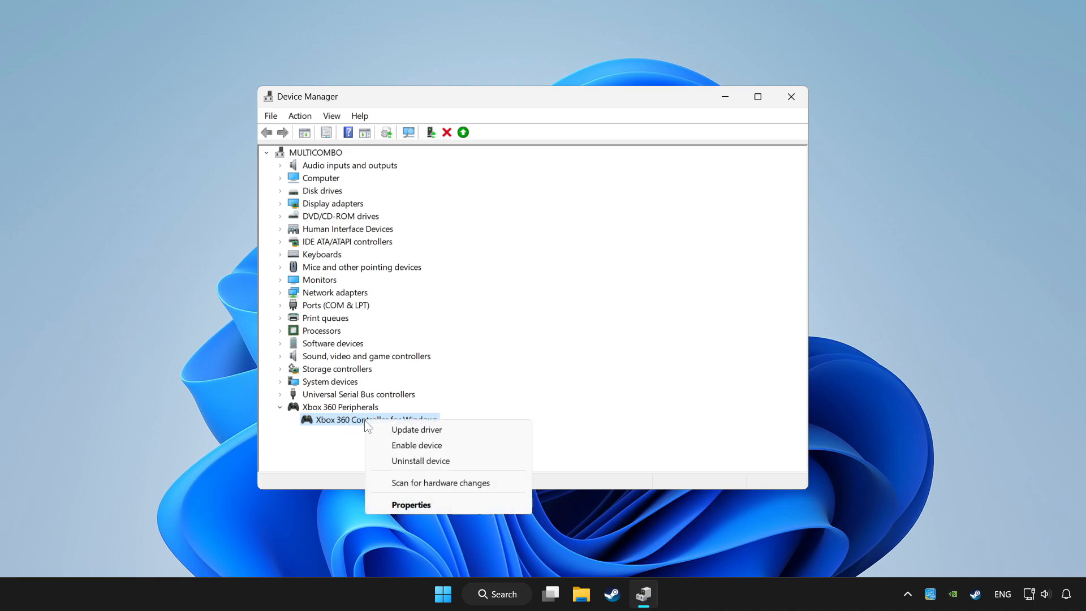
mouse_move(416, 446)
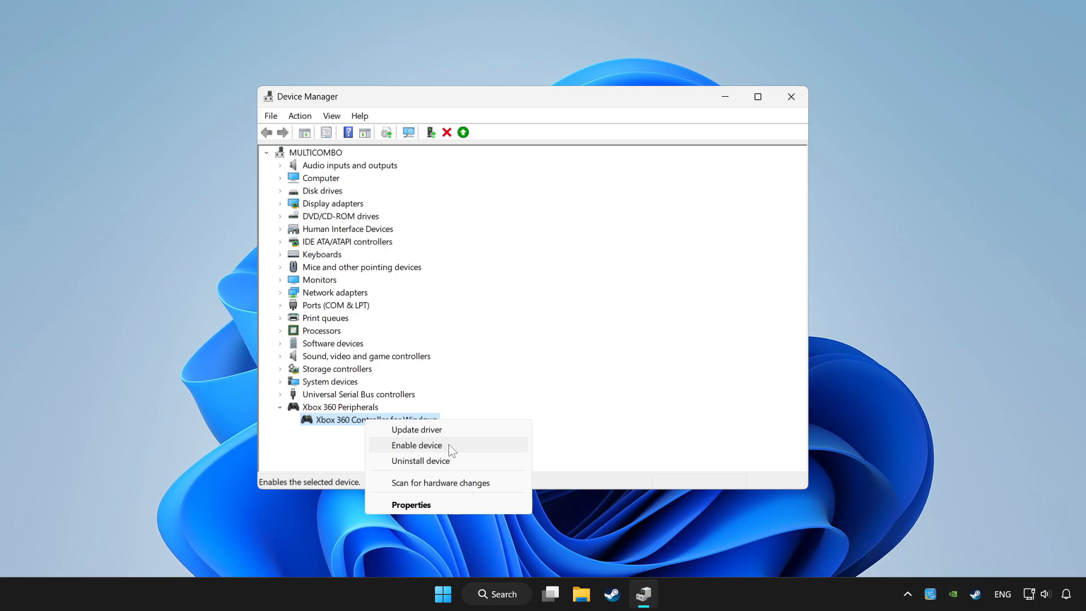
left_click(416, 445)
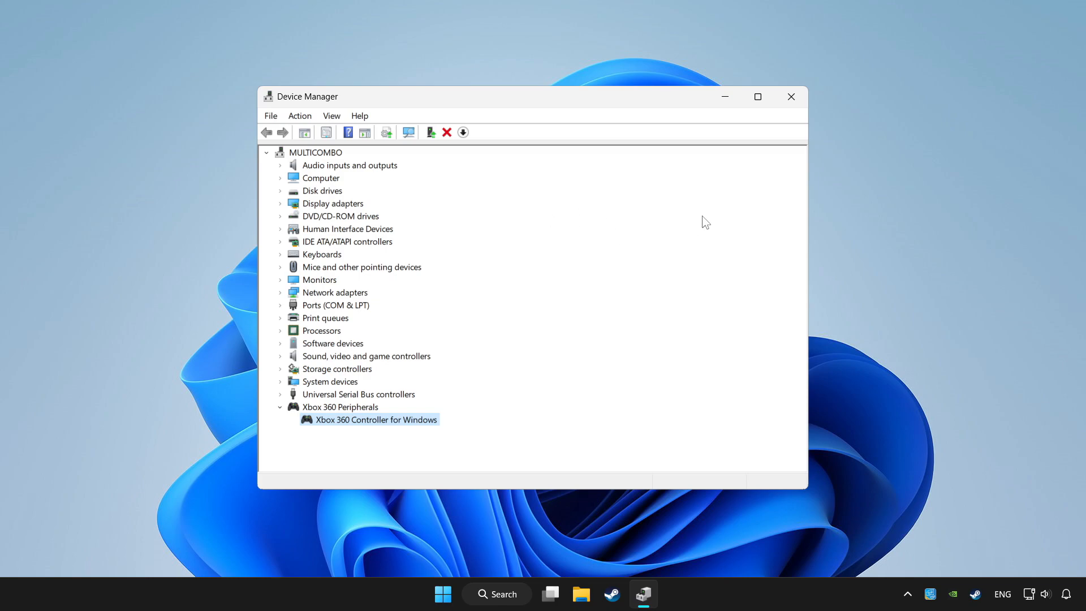
mouse_move(790, 96)
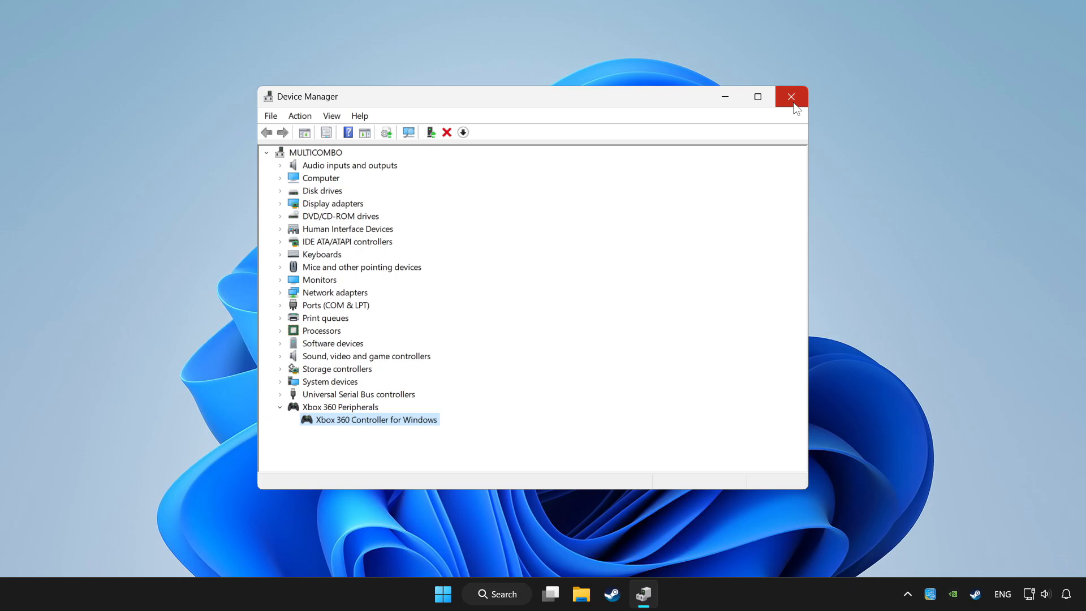
left_click(790, 96)
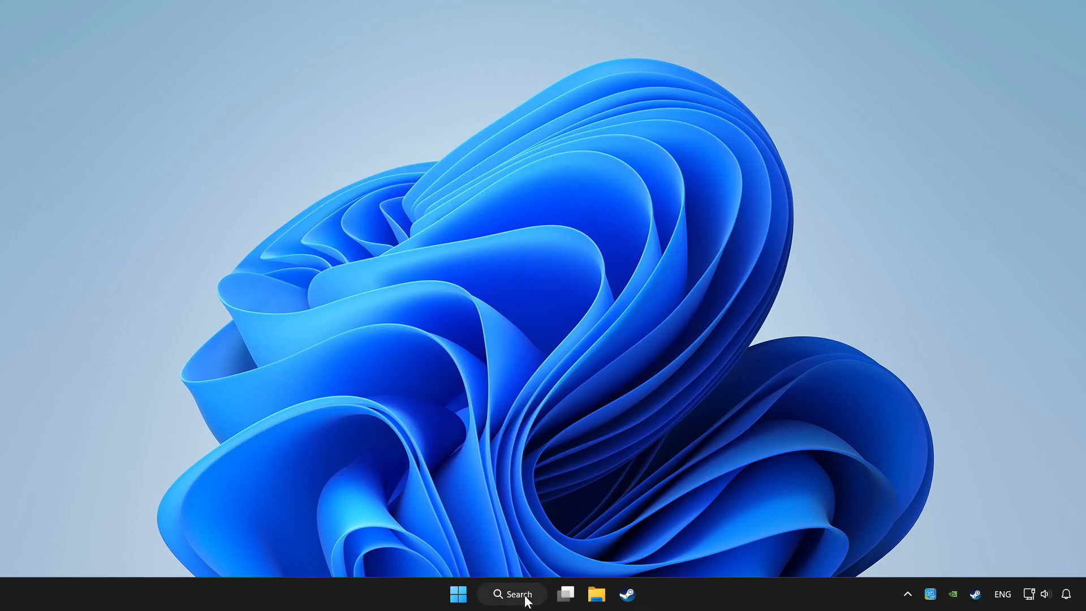
Step: Search Windows for "controller" and open Set up USB game controllers
left_click(511, 594)
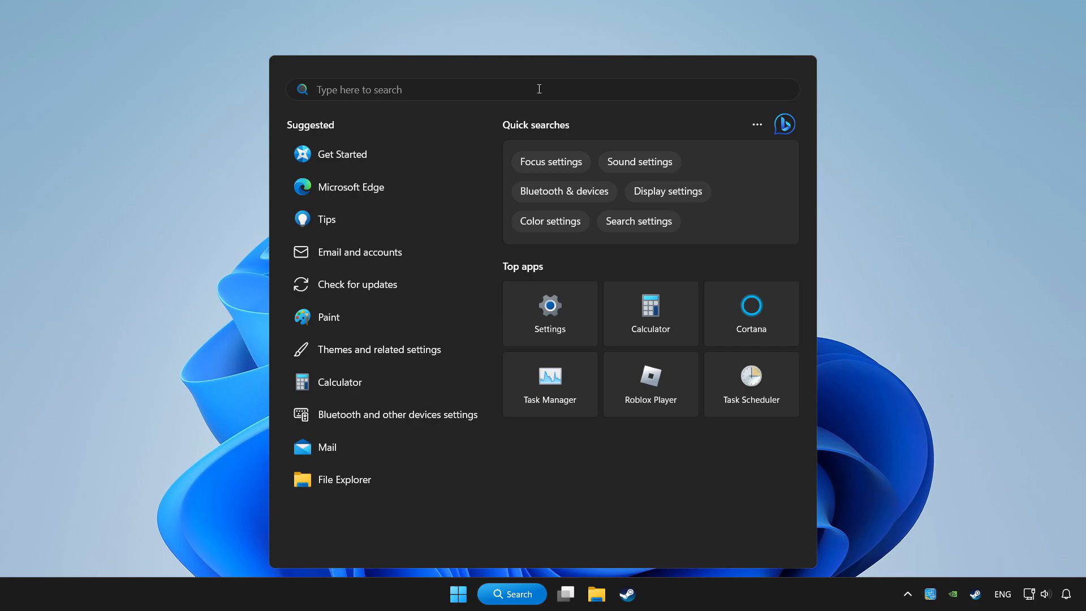
type("controlleR SZÖVEG.txt")
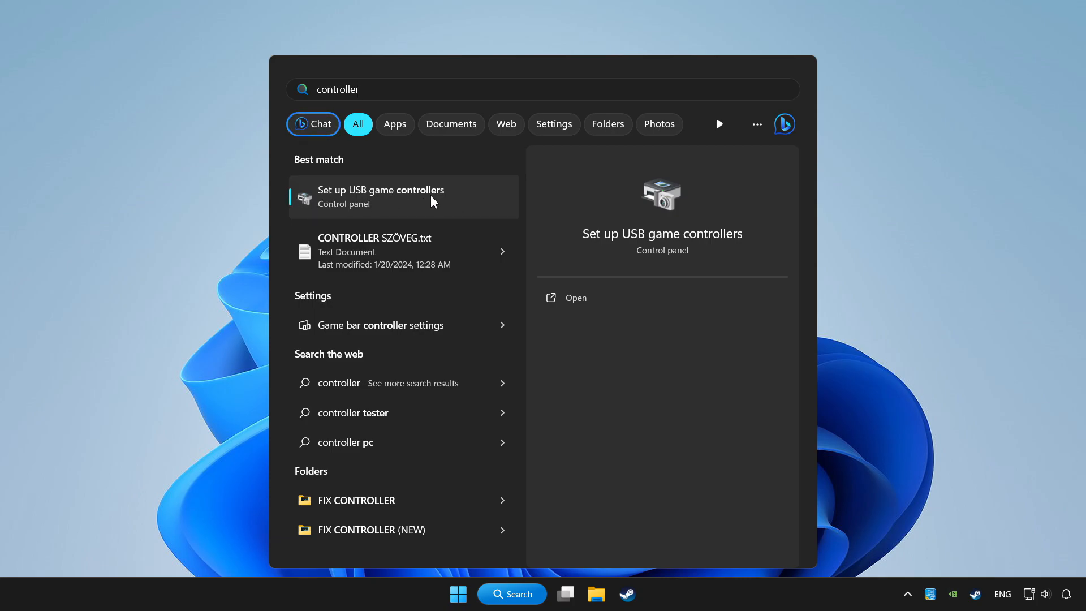
left_click(380, 196)
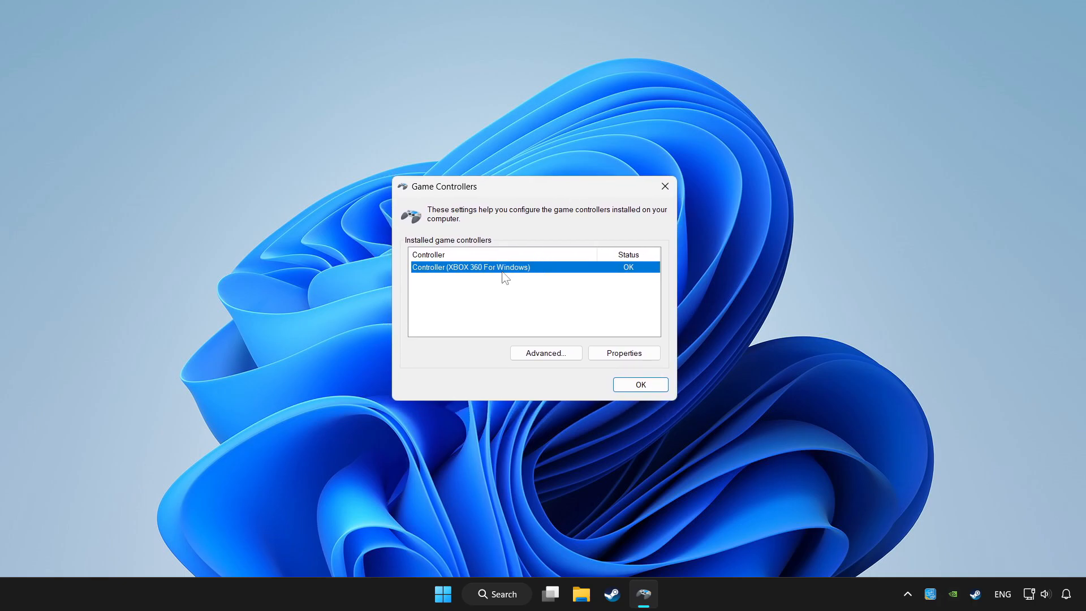
mouse_move(623, 356)
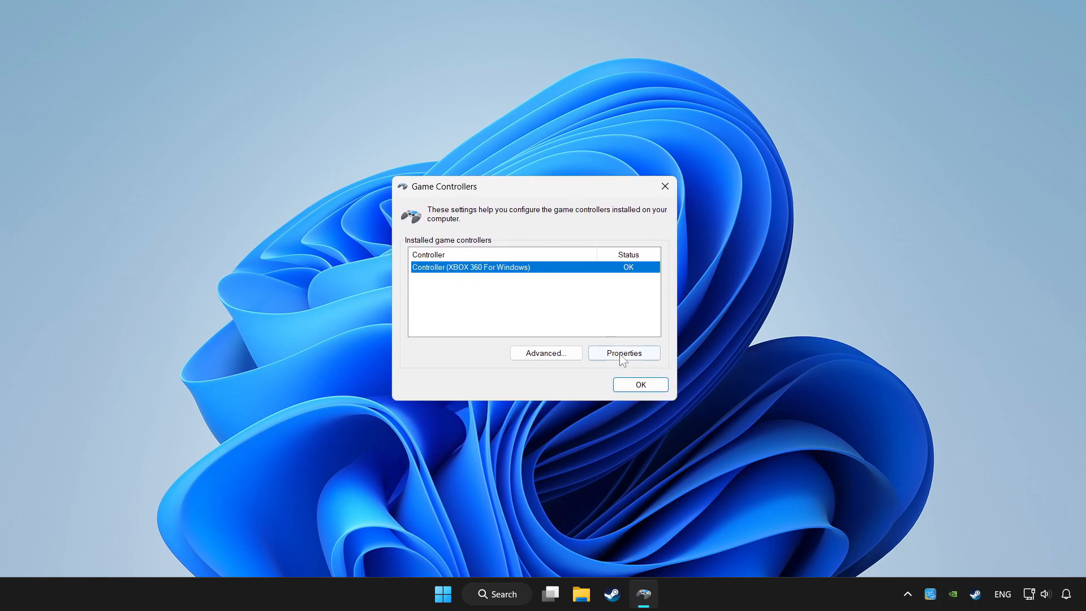
Step: Launch the Device Calibration Wizard from the XBOX 360 controller's Settings properties
left_click(623, 353)
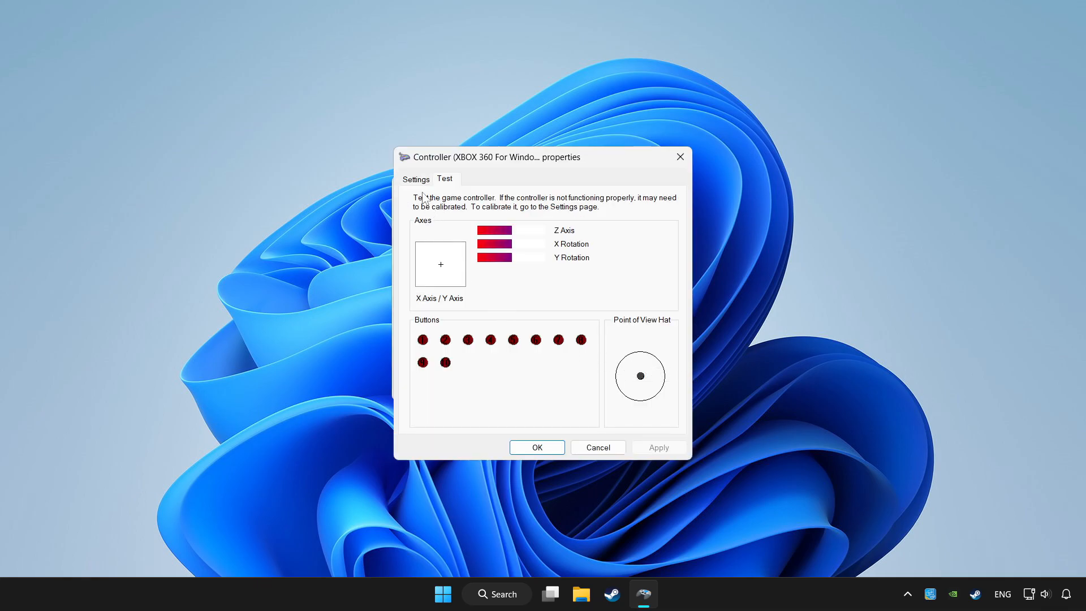
left_click(416, 179)
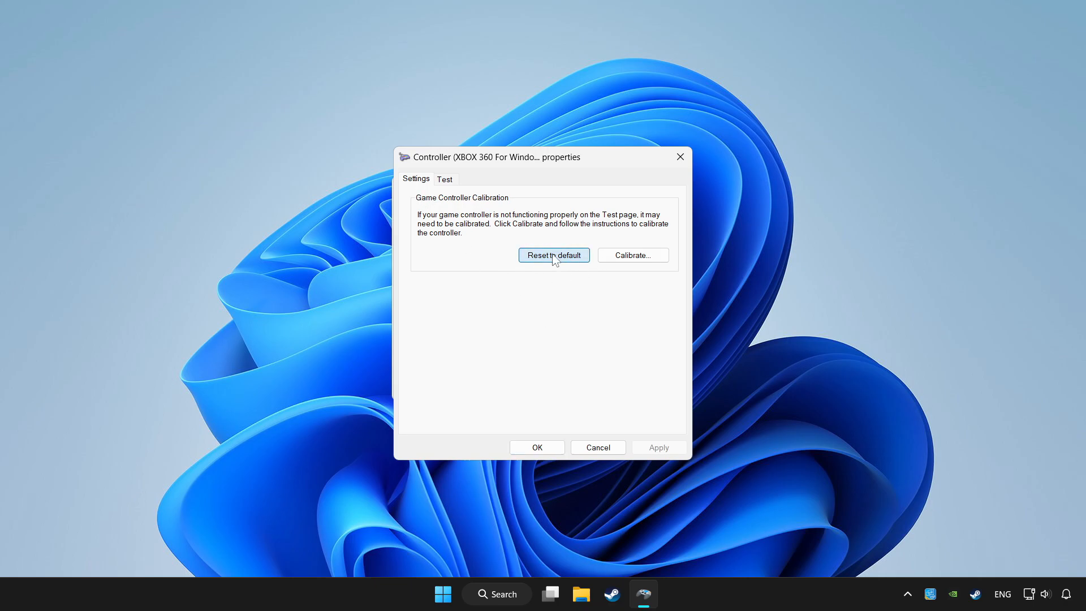
mouse_move(618, 270)
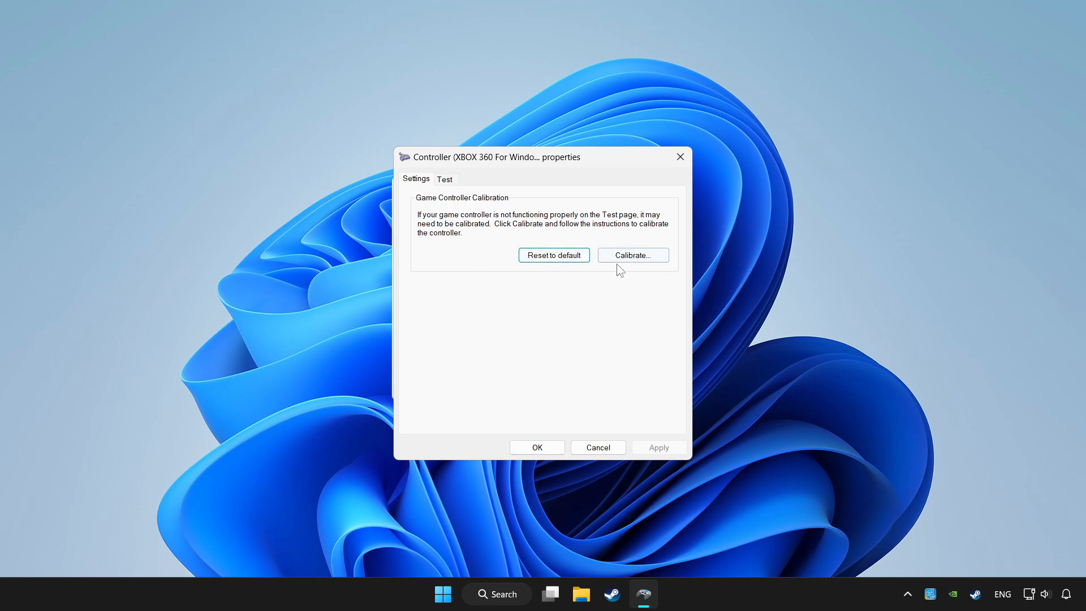
left_click(631, 254)
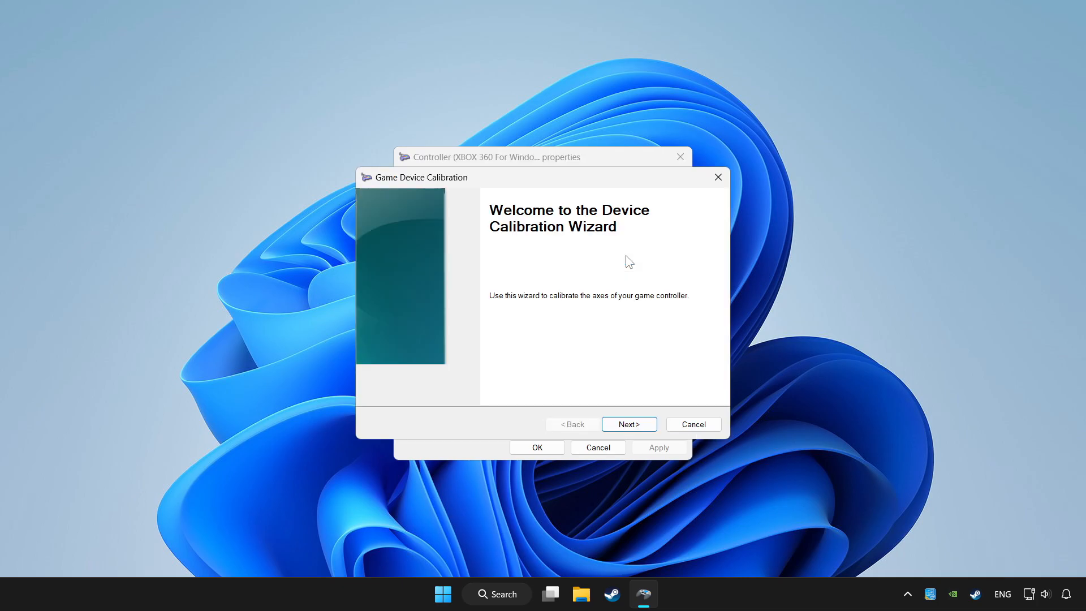
Step: Step through D-Pad and axis calibration and finish the wizard
left_click(628, 425)
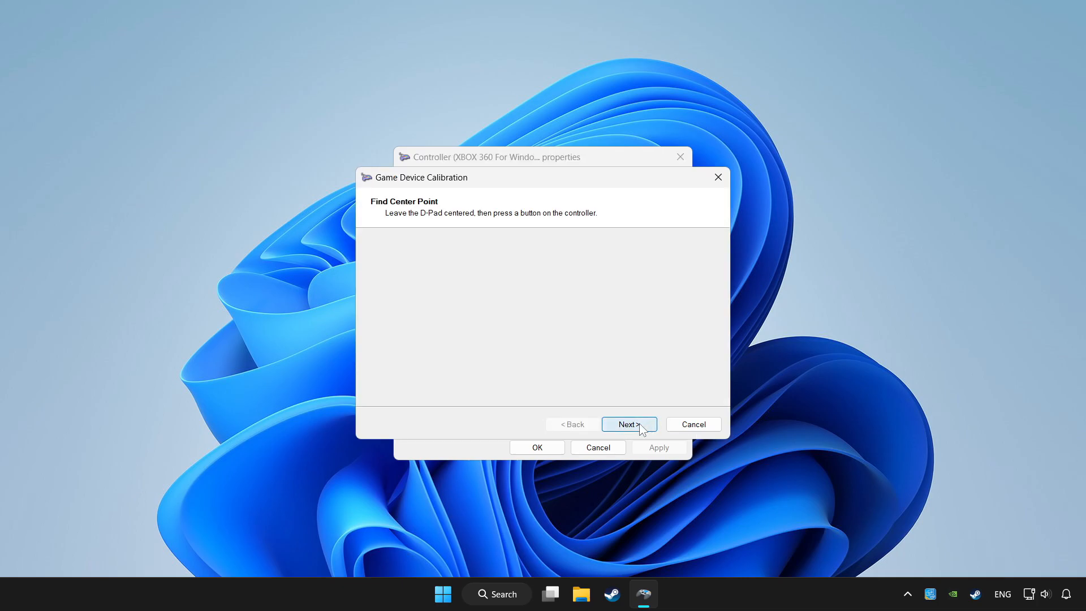
left_click(628, 424)
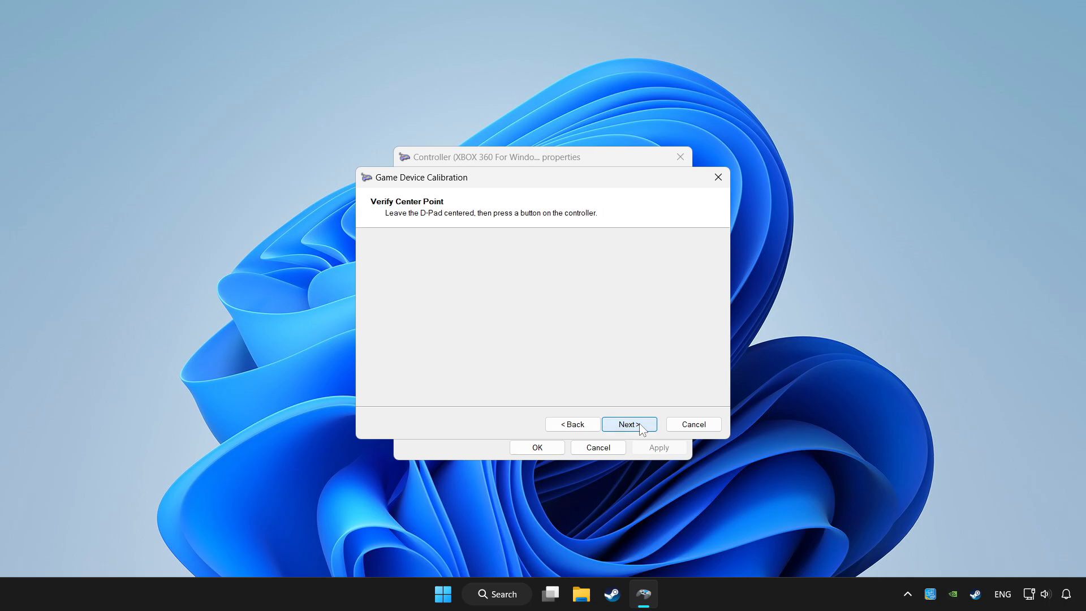
left_click(627, 424)
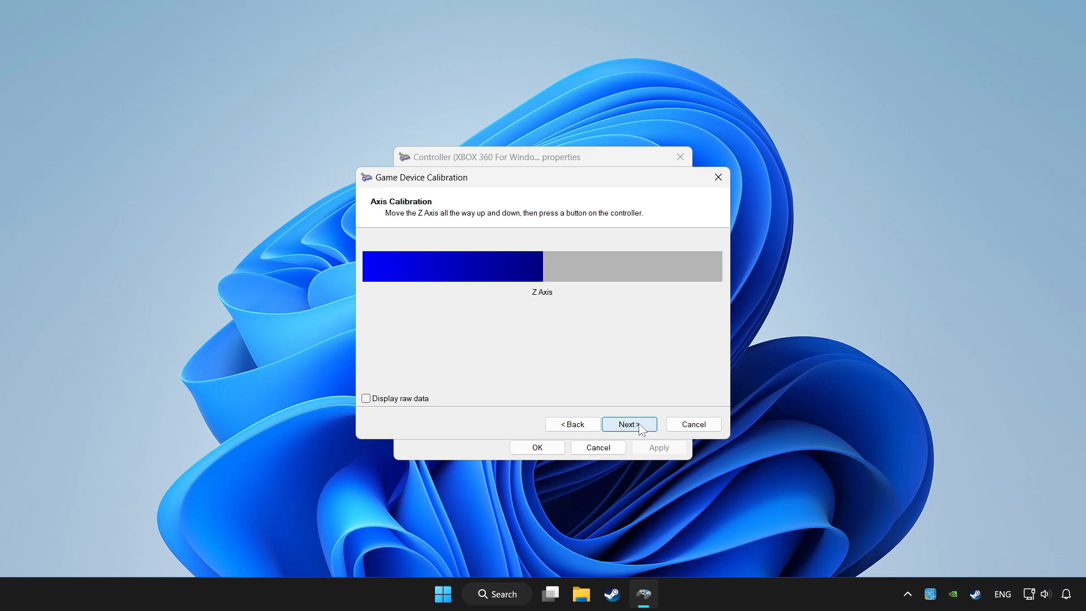
left_click(627, 425)
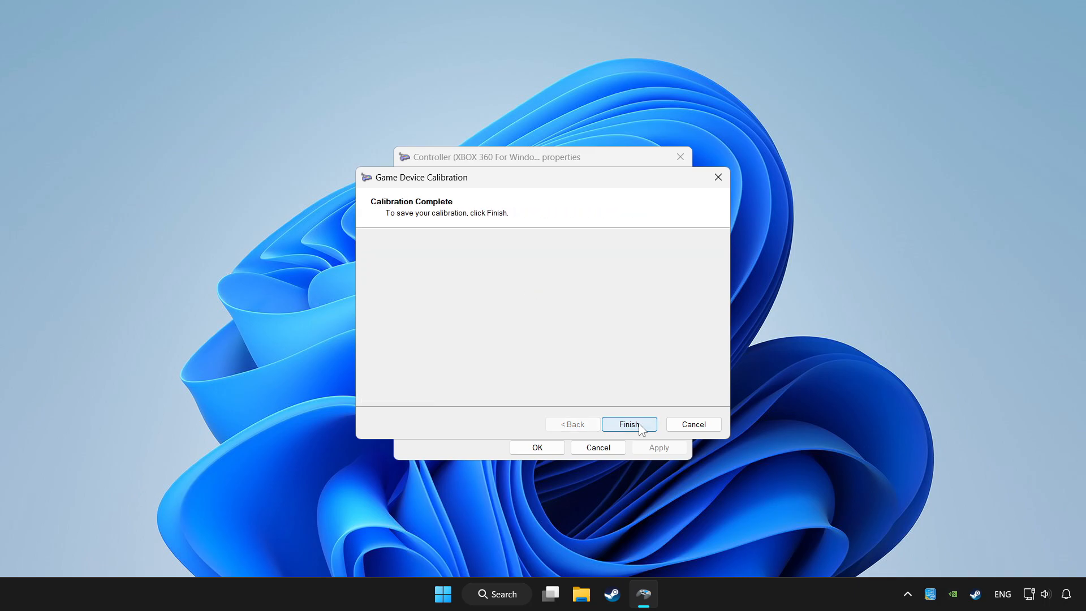
left_click(628, 424)
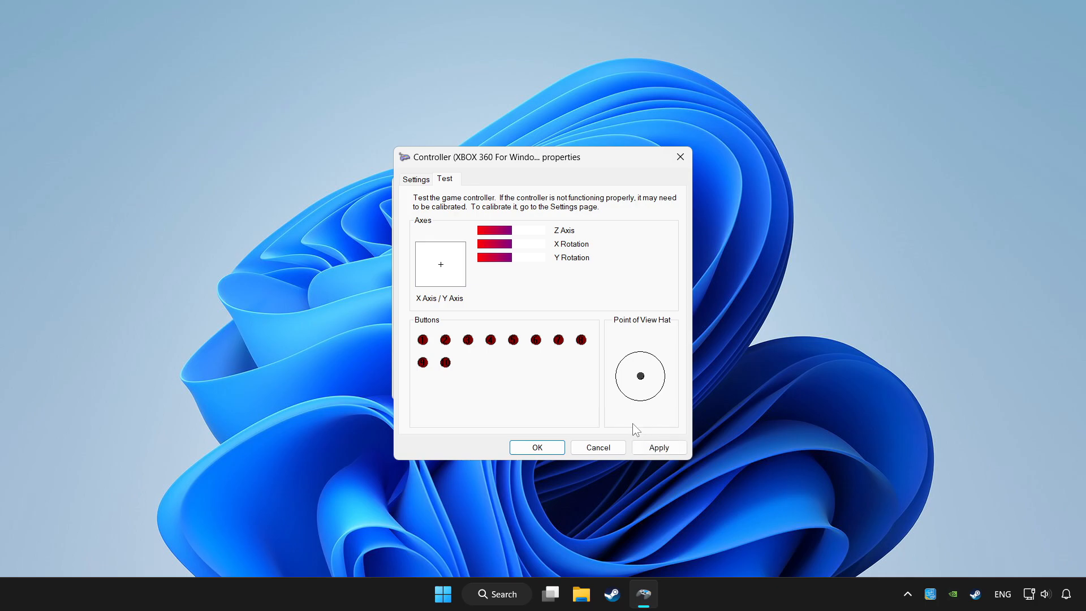
Step: Apply the calibration and close the properties and Game Controllers panels
left_click(657, 447)
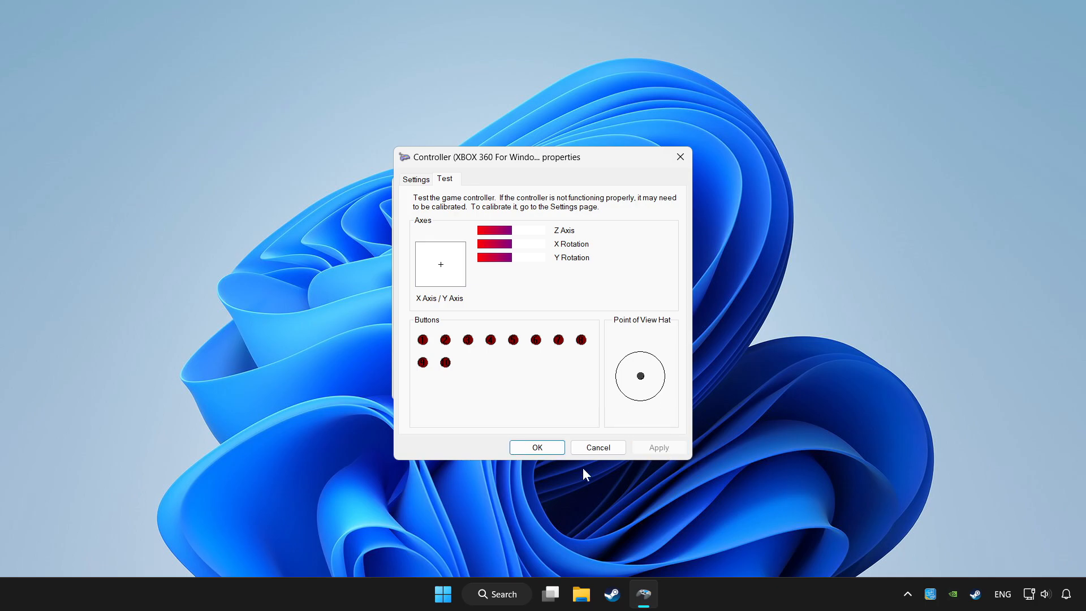
left_click(536, 447)
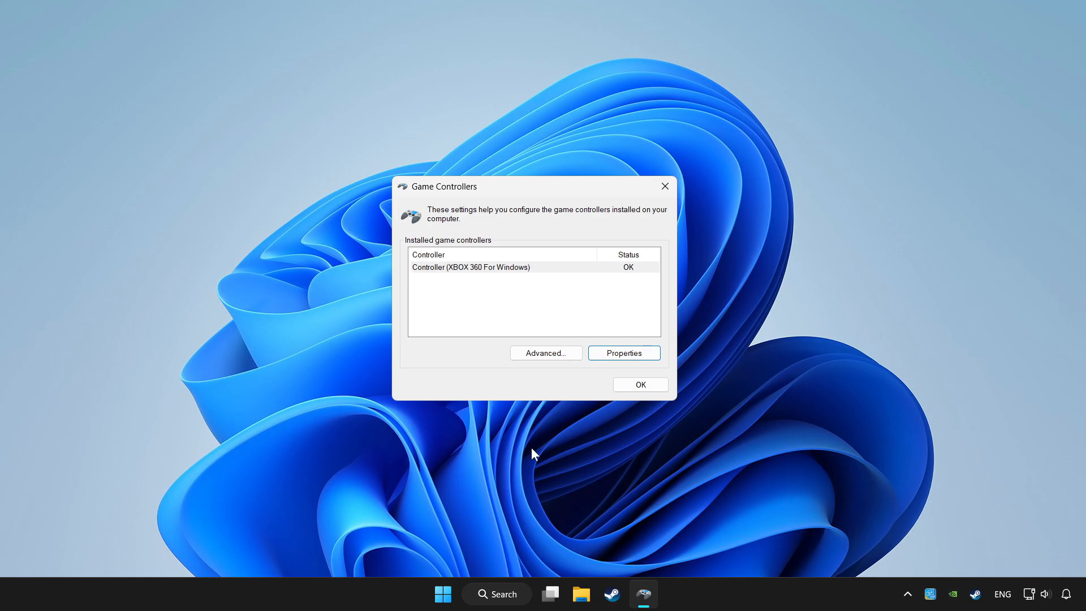
left_click(638, 384)
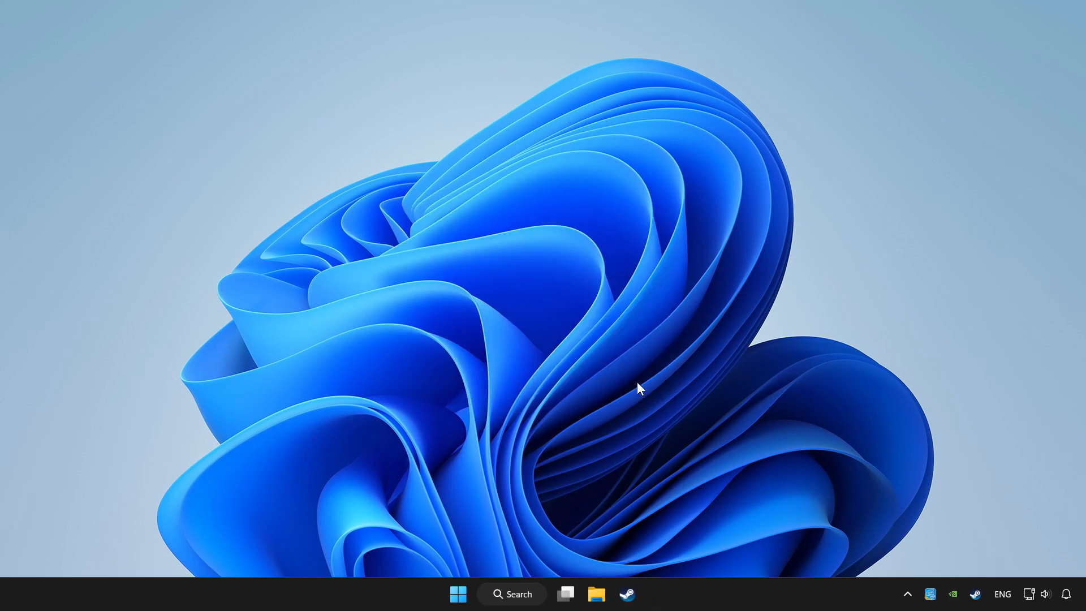
Step: Launch Steam and go to the Library listing YOUR PROBLEMATIC GAME
left_click(625, 594)
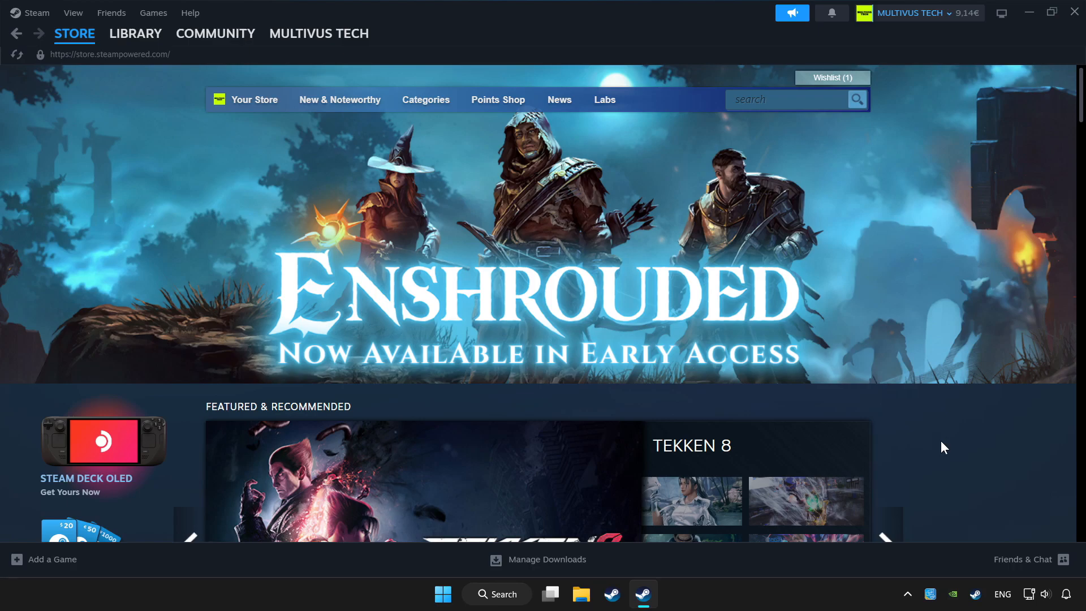
left_click(134, 33)
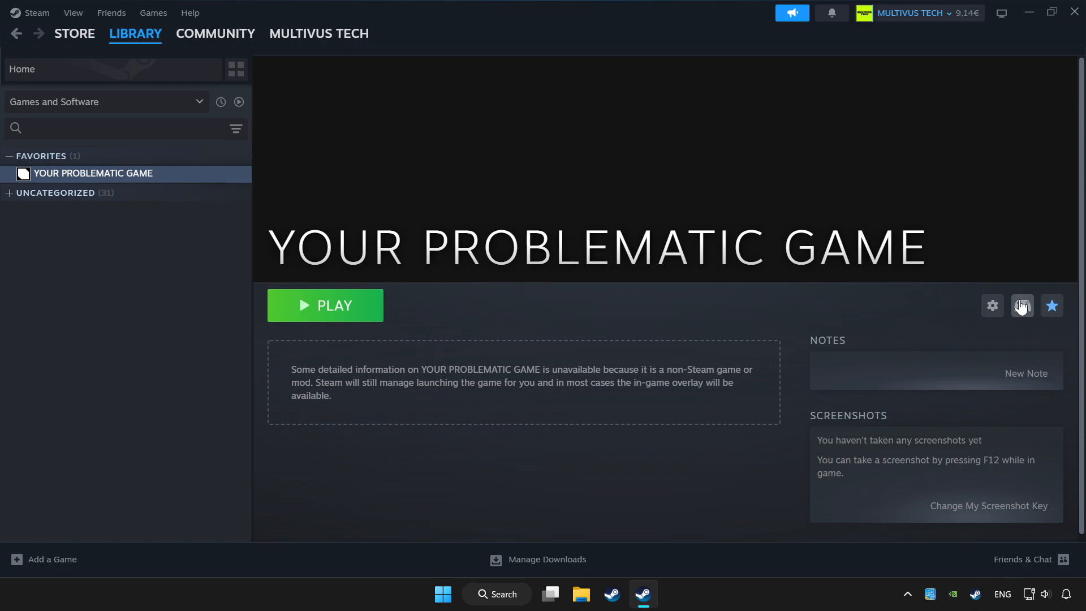
mouse_move(1024, 316)
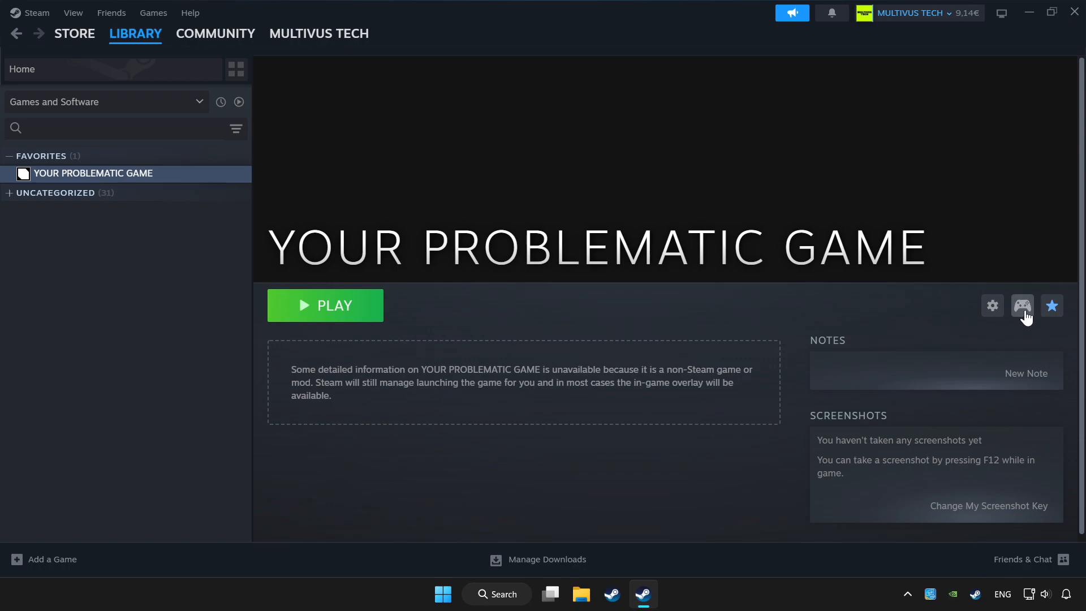
Step: Enable Steam Input for the game with the Gamepad template layout and return to its page
left_click(1023, 306)
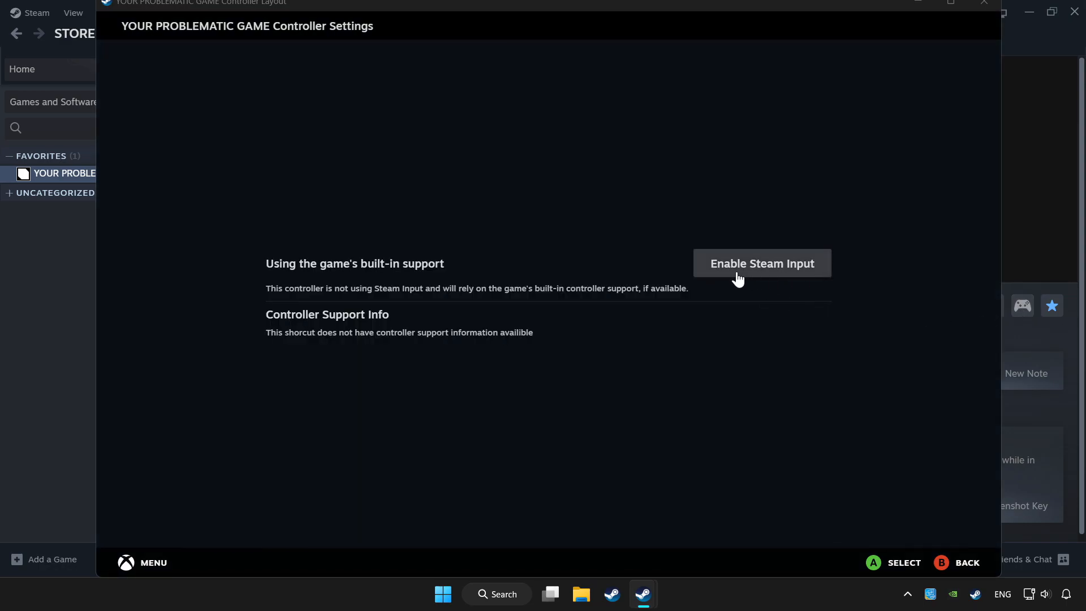
mouse_move(785, 278)
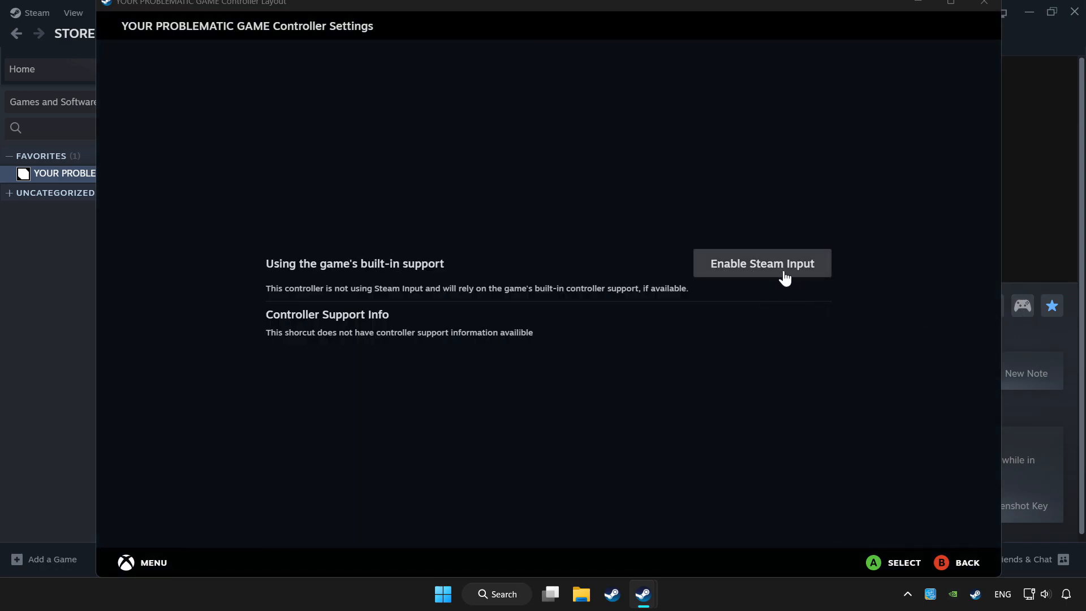
left_click(761, 264)
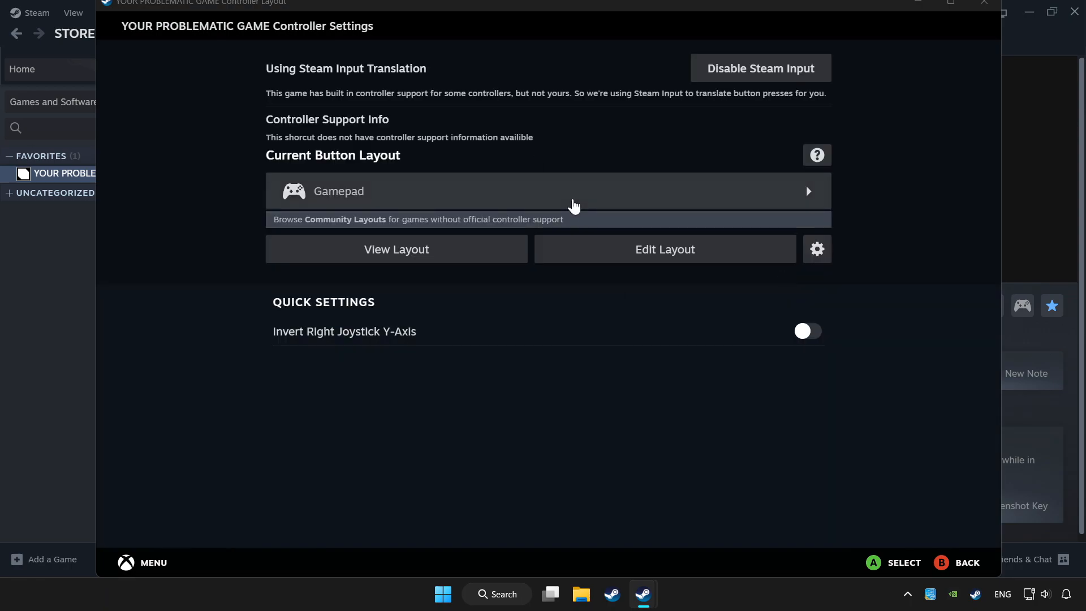
left_click(546, 191)
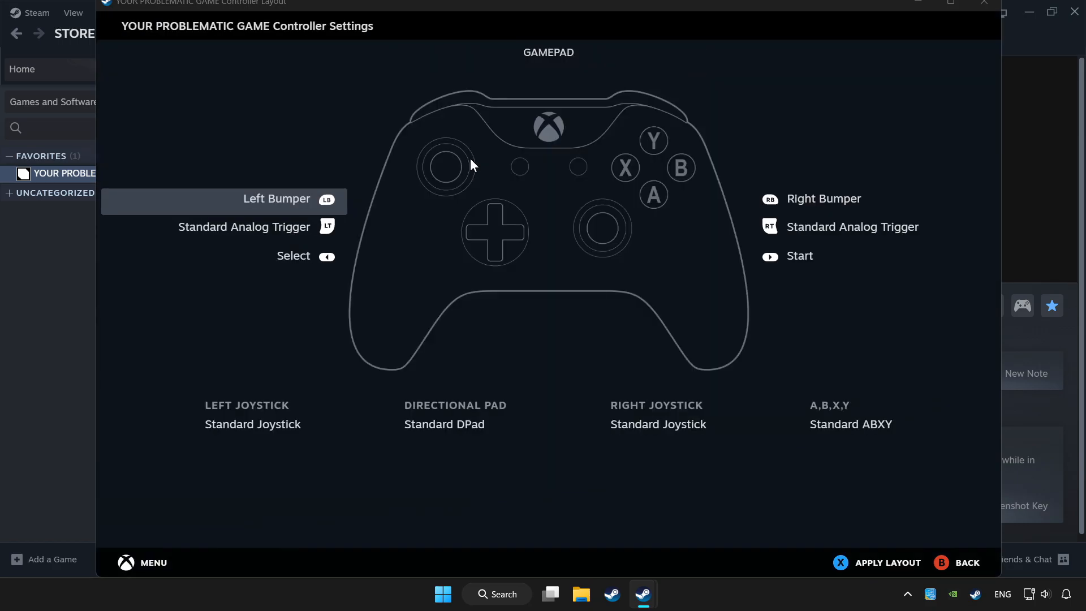
mouse_move(896, 562)
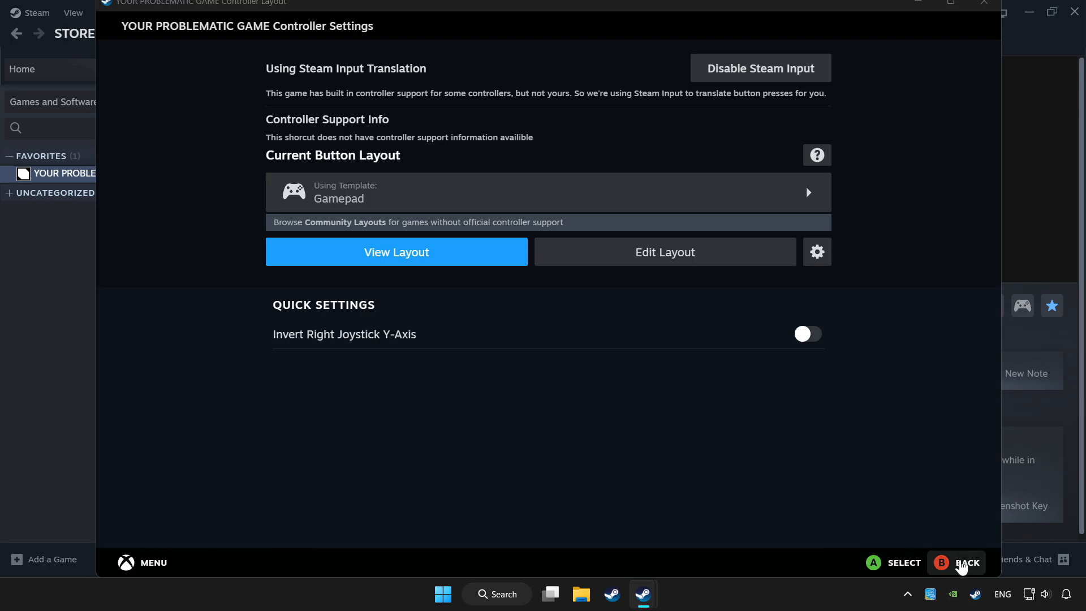
left_click(956, 562)
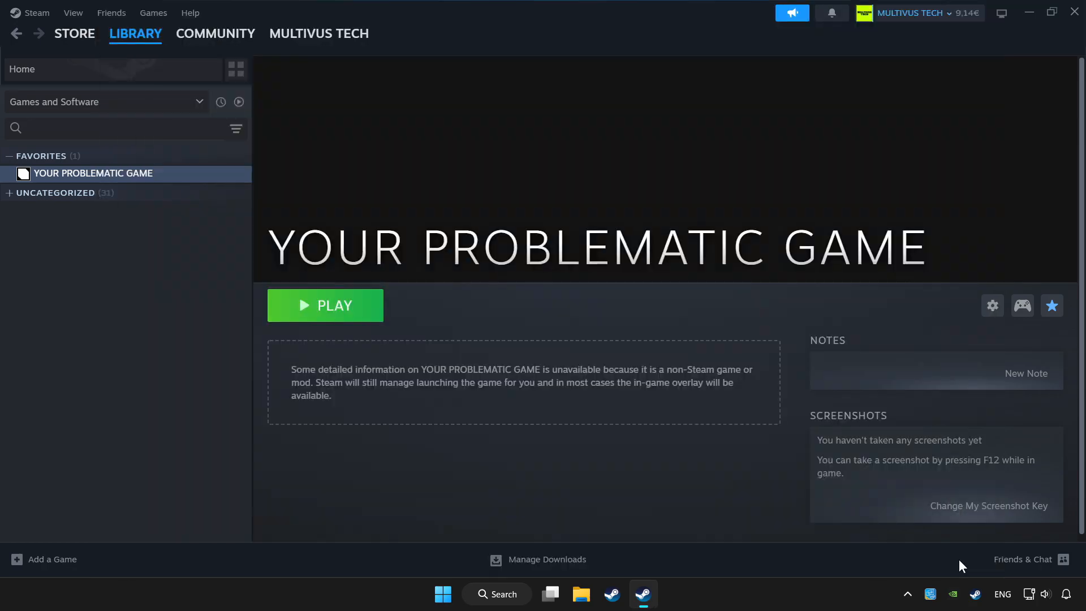